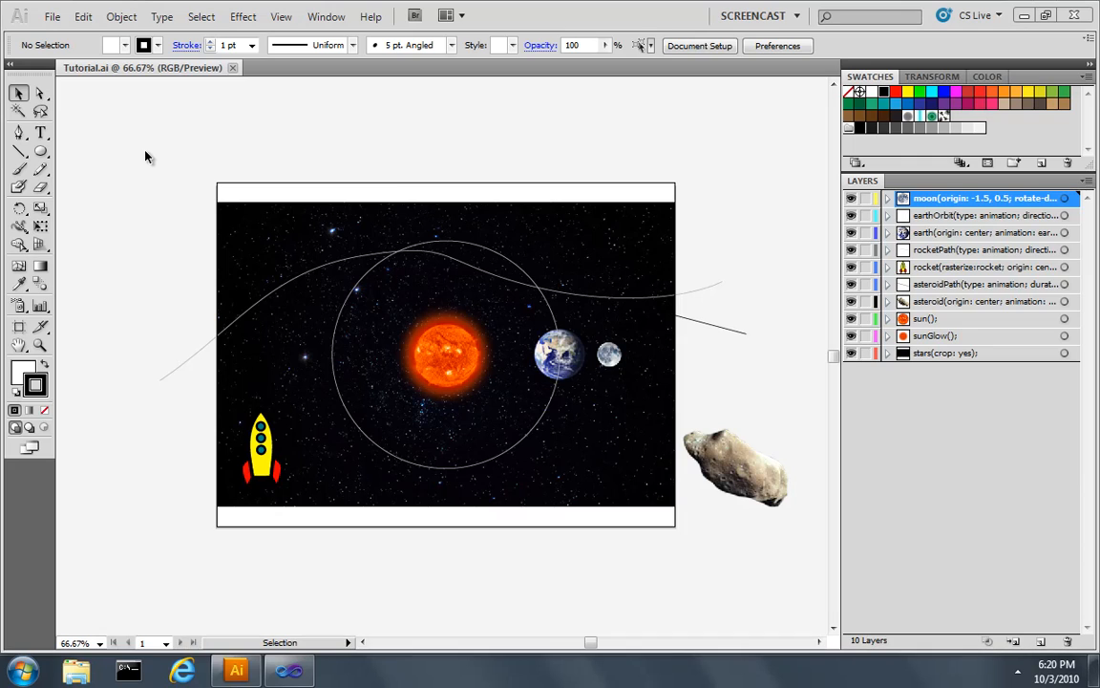
- Create a new top layer and name it sunSpot(); in its Layer Options
left_click(1039, 642)
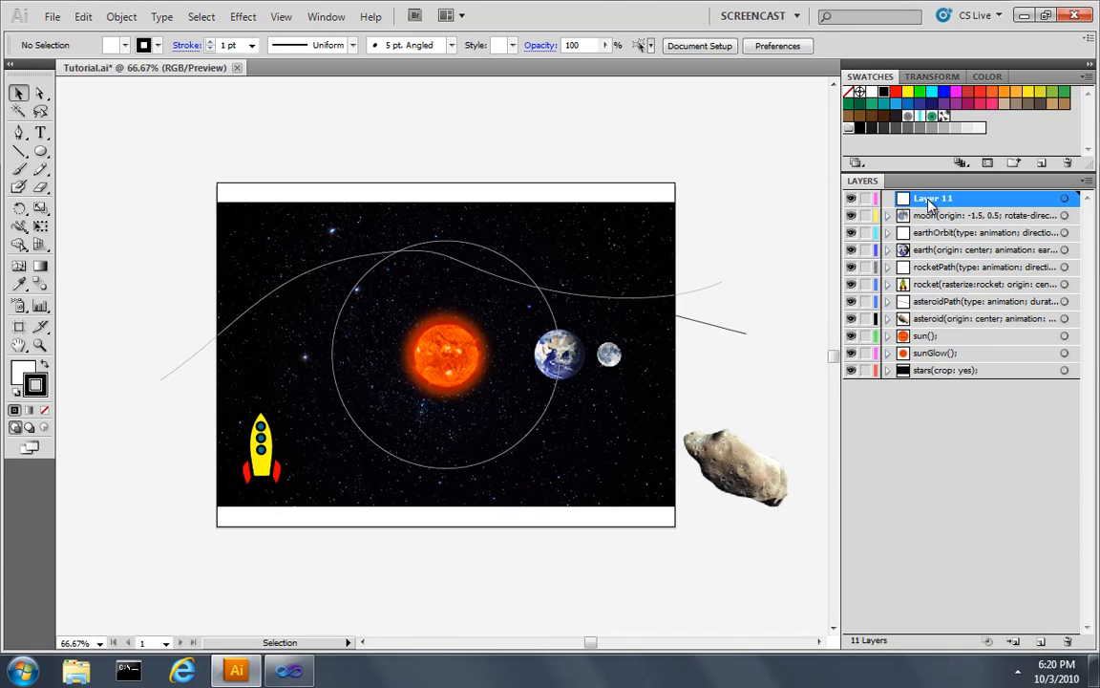
double_click(932, 197)
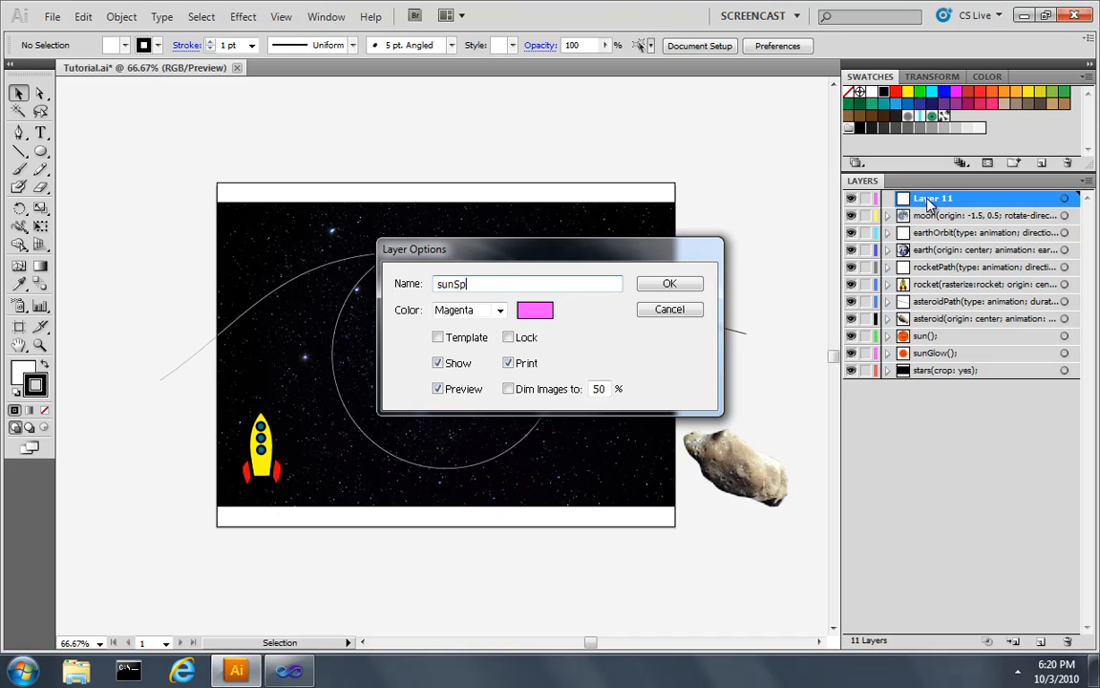
type("ot();")
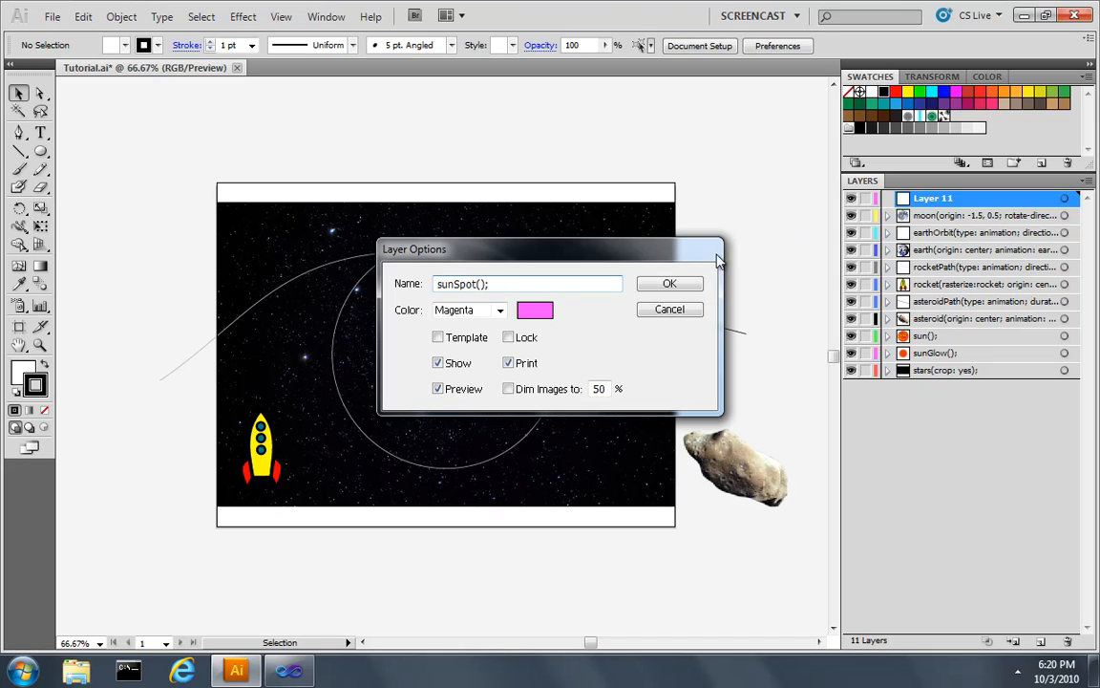
- Confirm the layer name and draw a circle over the sun with fill and stroke set to None
left_click(669, 283)
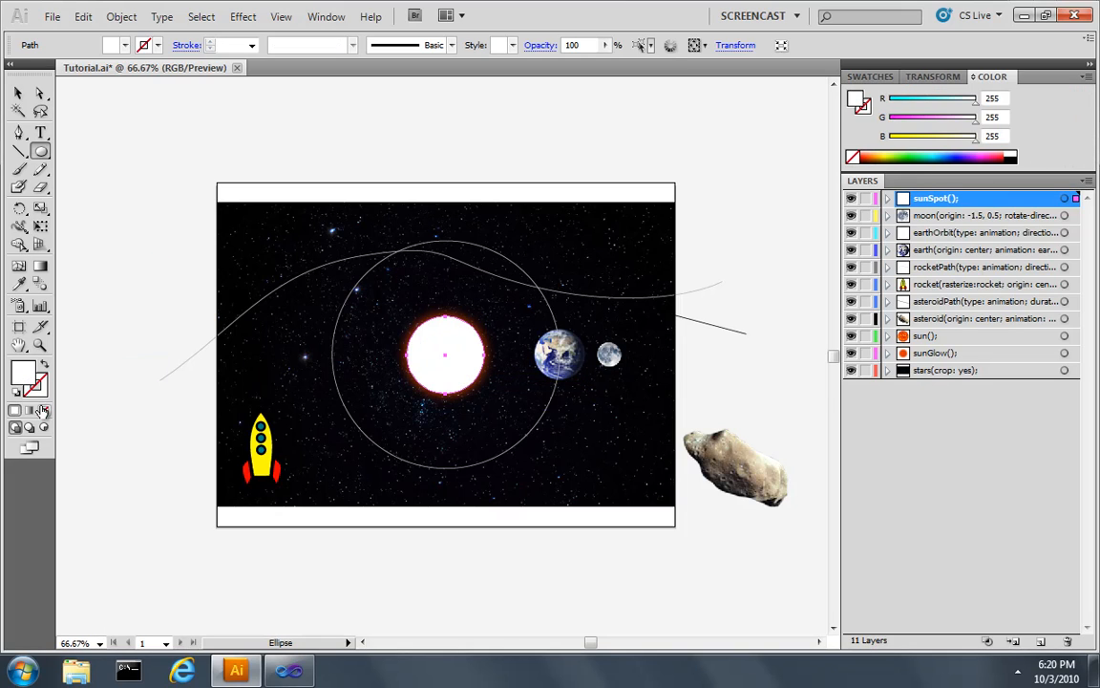
left_click(44, 411)
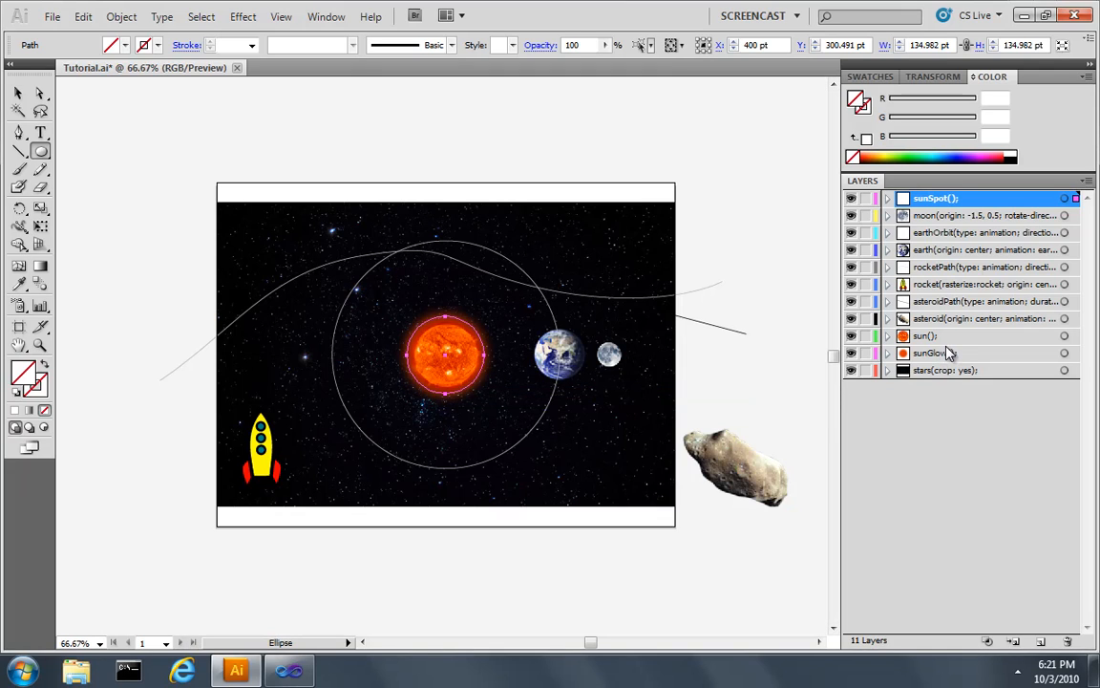
- Append alpha-duration: 6; alpha-iterations: 1); to the sunGlow layer name and confirm
double_click(932, 352)
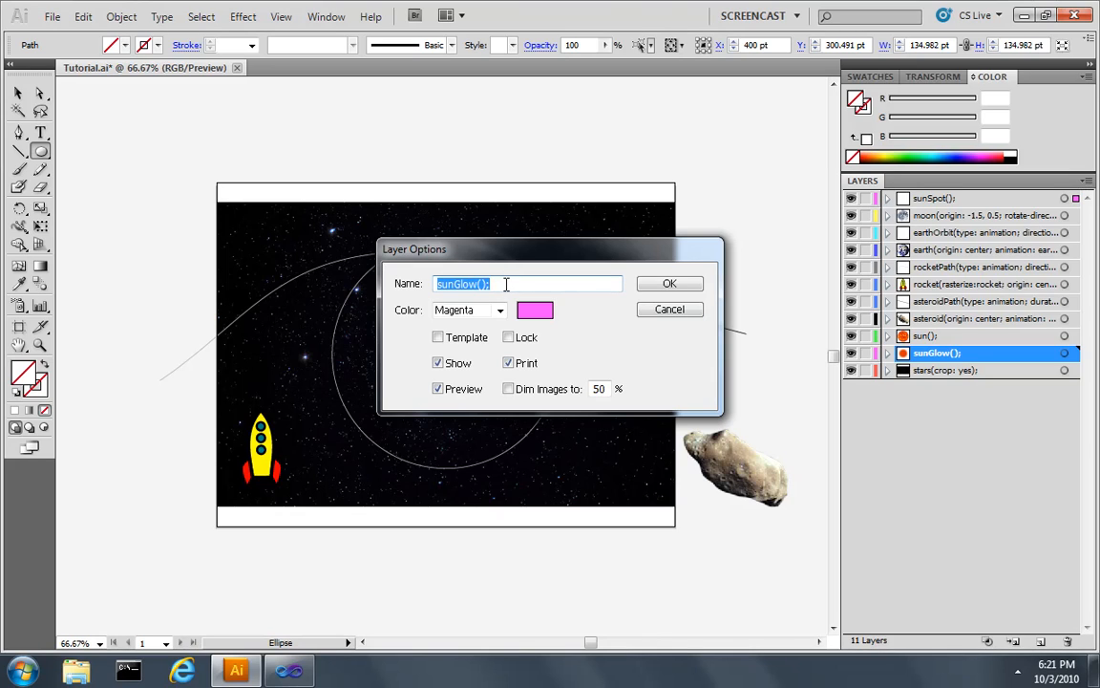
type("alpha-duration: 6; alpha-iterations: 1);")
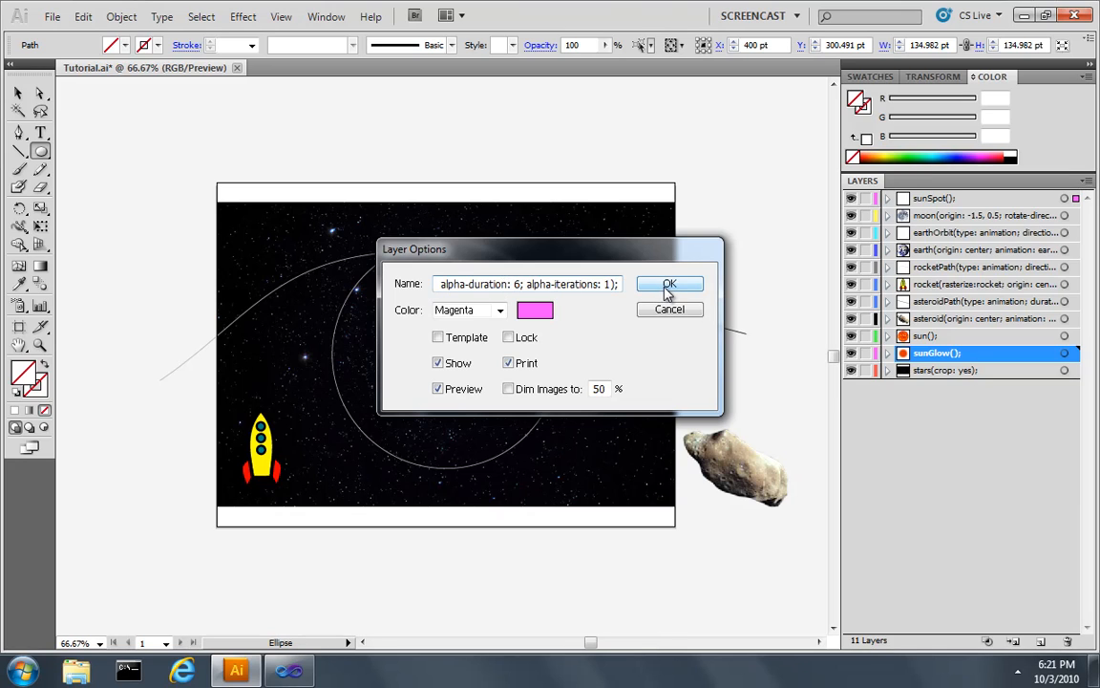
left_click(669, 283)
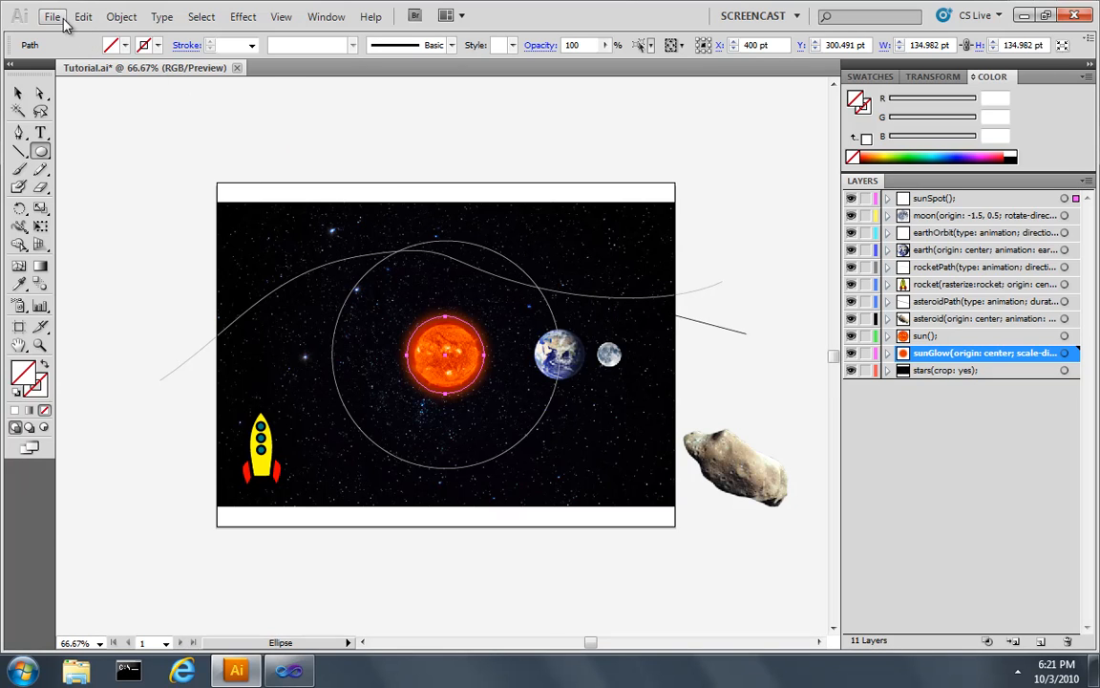
- Export the artwork as <canvas> HTML, overwriting the existing Tutorial.html
left_click(54, 15)
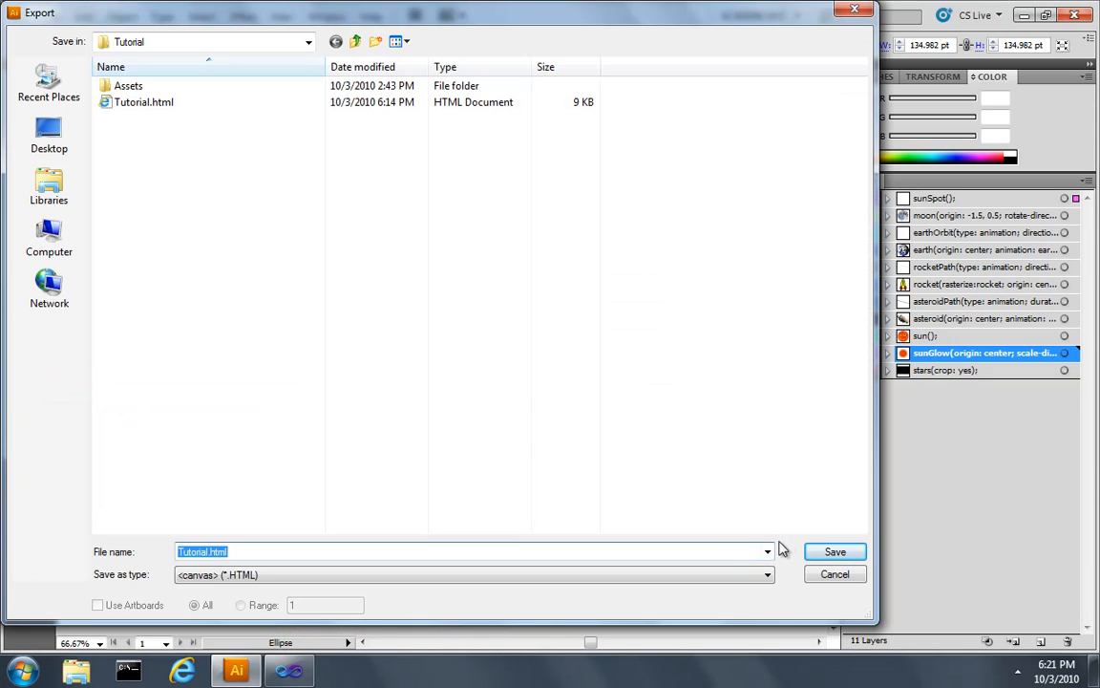
left_click(835, 550)
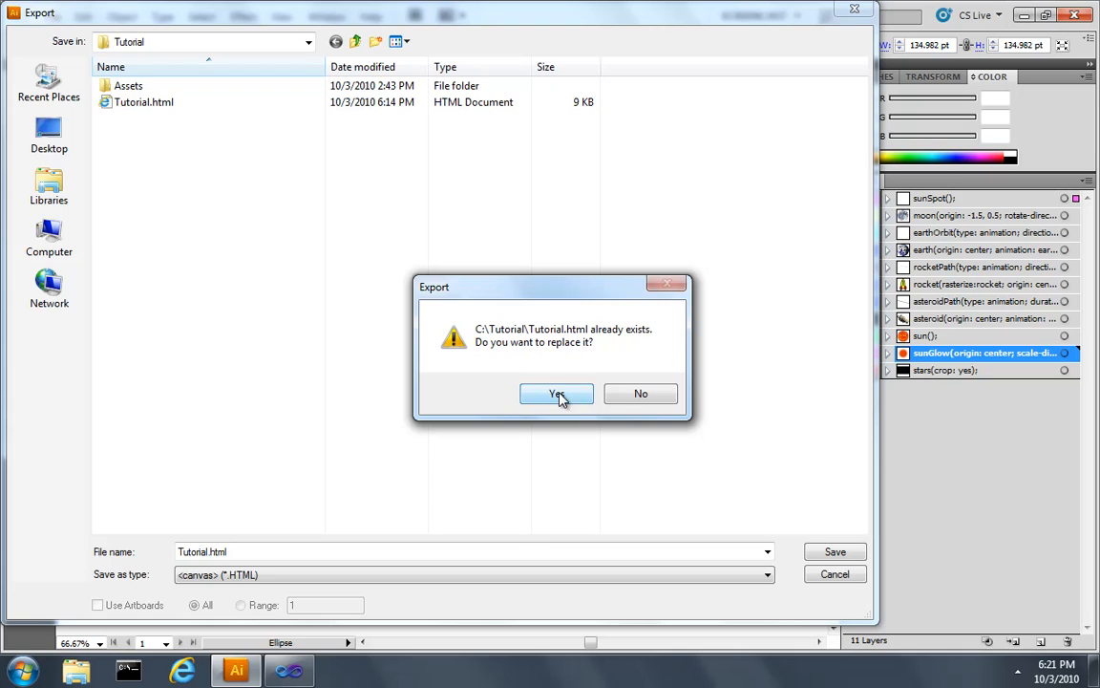
left_click(556, 393)
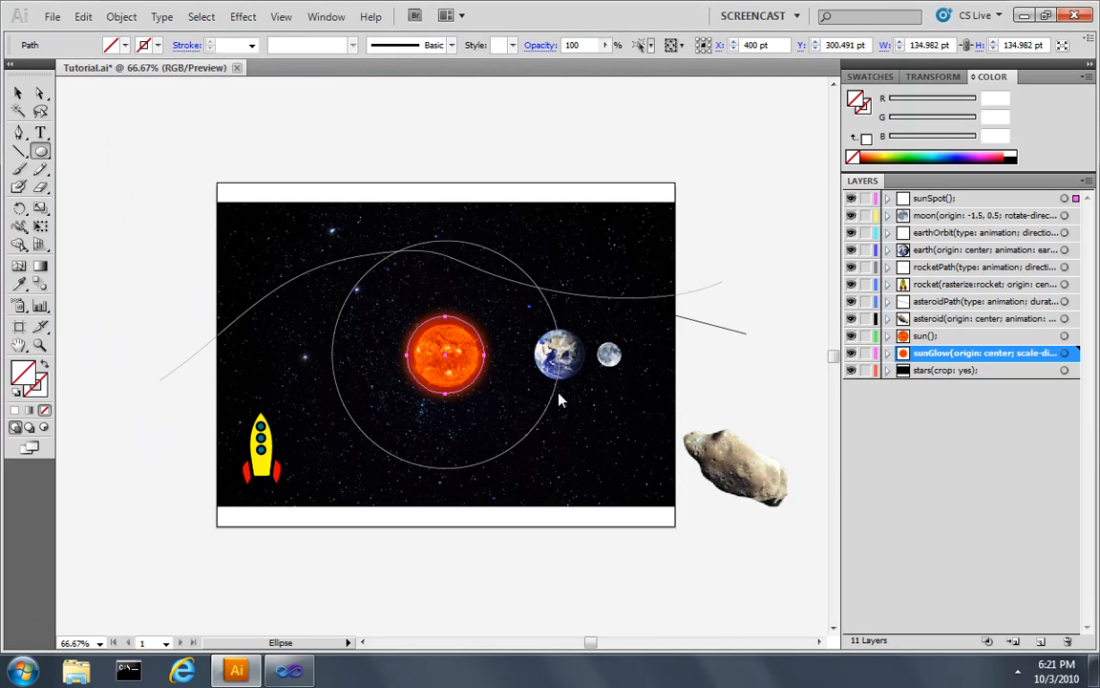
left_click(182, 669)
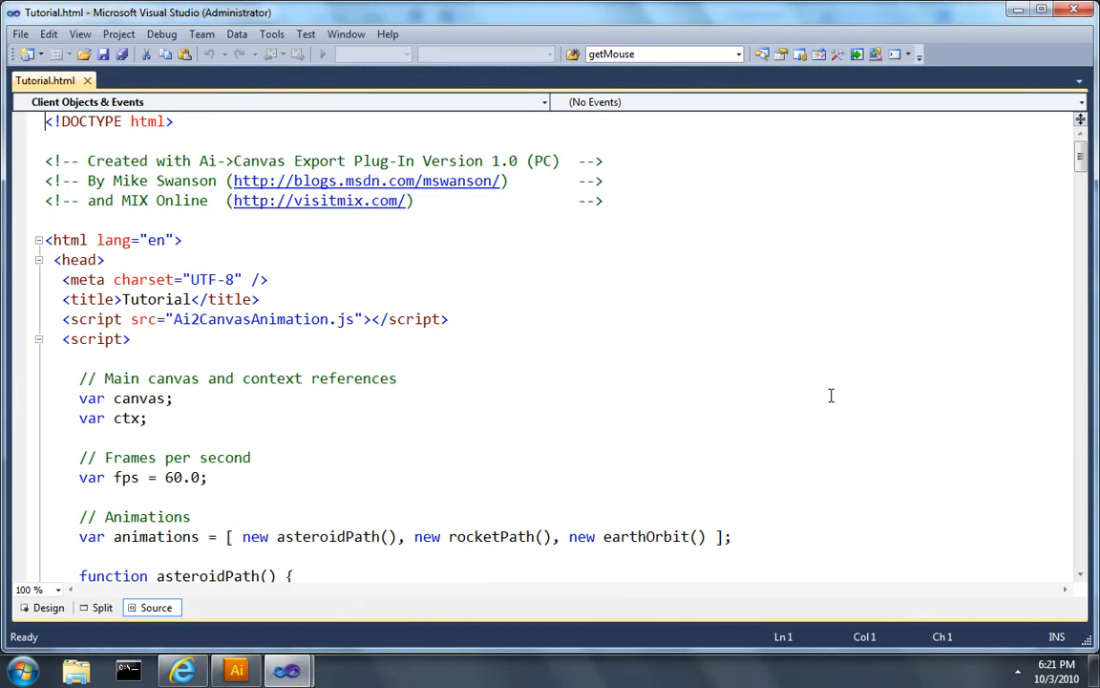
- Scroll past init() in Tutorial.html and add the sunClick(e) handler that restarts the sunGlow clocks
scroll("down", 3)
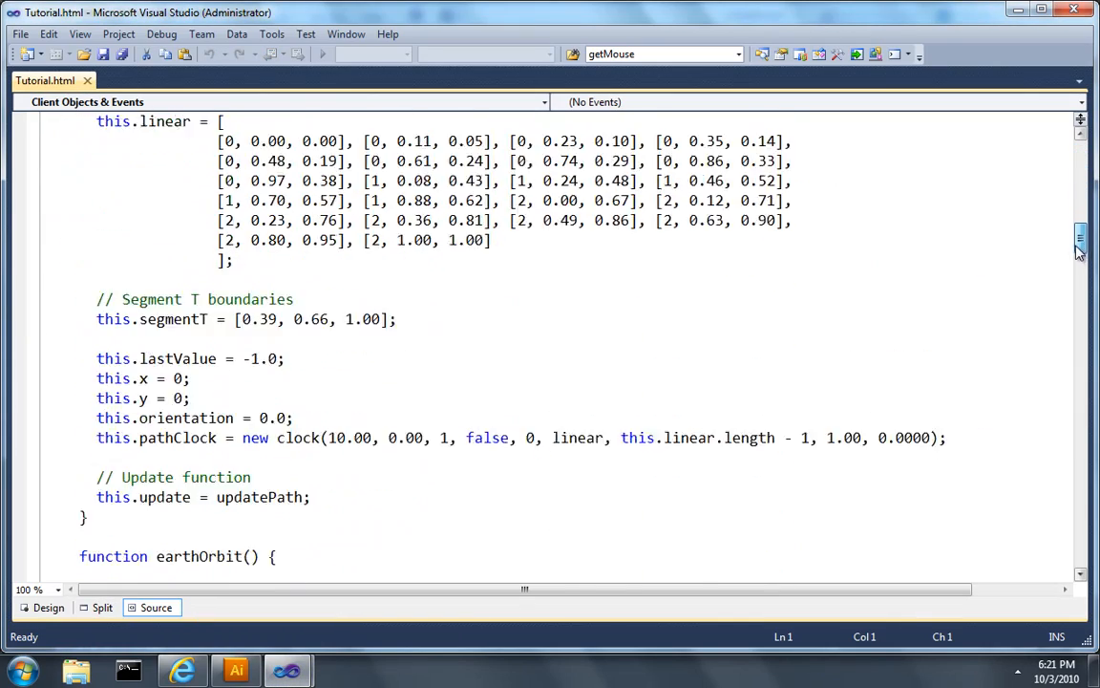
scroll("down", 3)
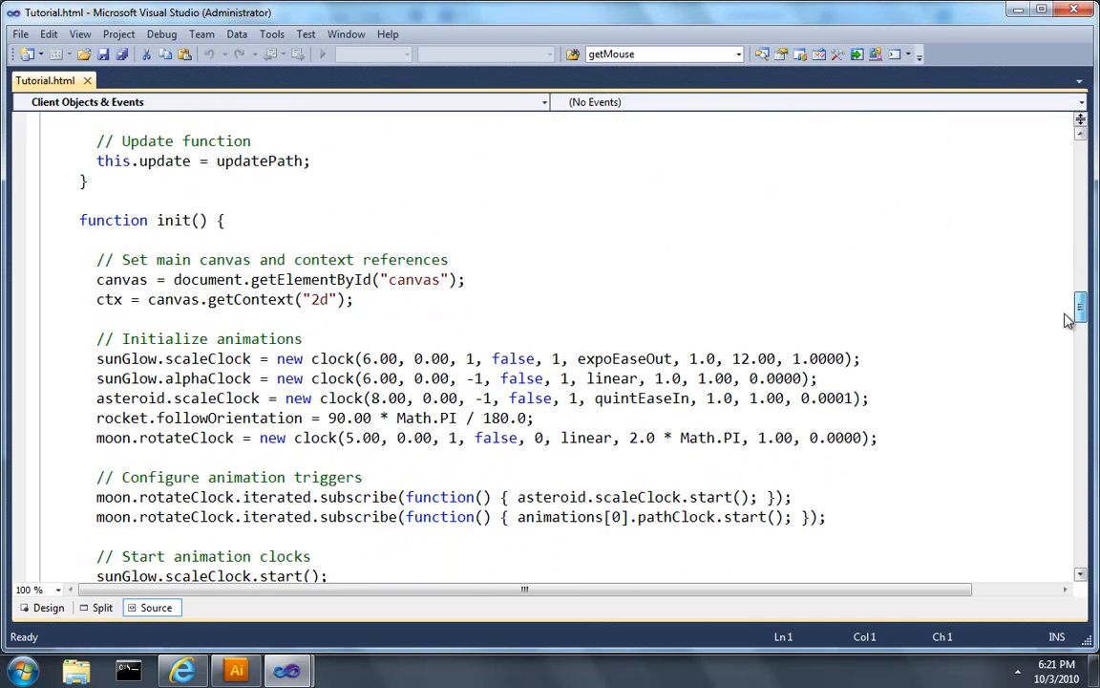
scroll("down", 3)
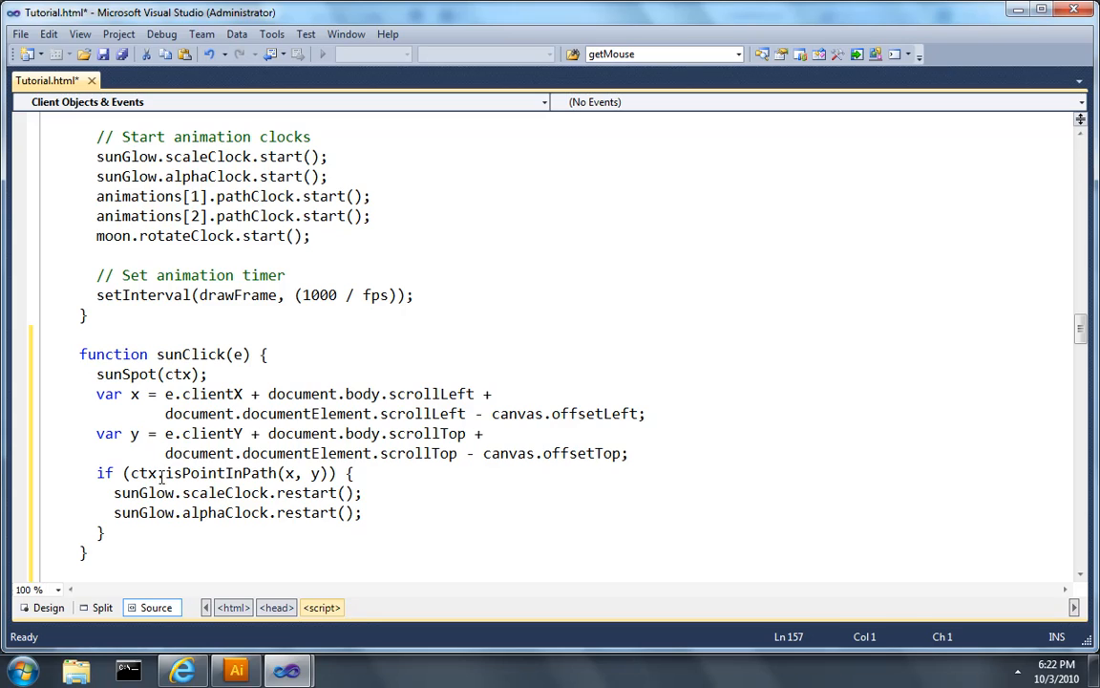
- Delete the sunGlow.scaleClock.start() and sunGlow.alphaClock.start() lines from init()
double_click(220, 473)
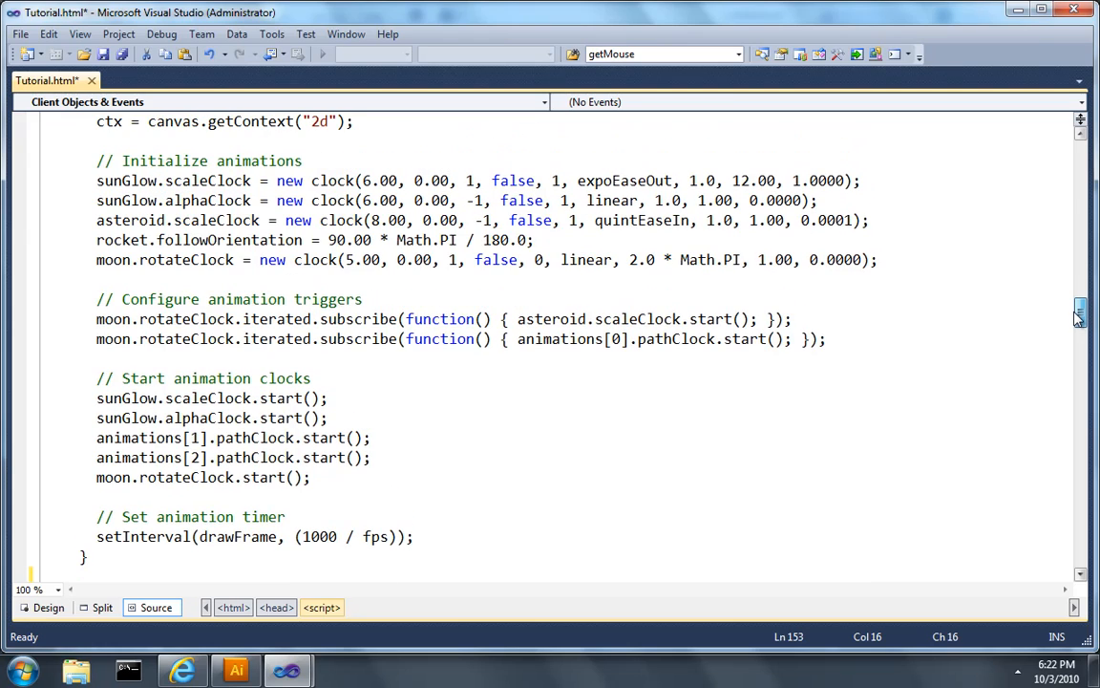
left_click(325, 400)
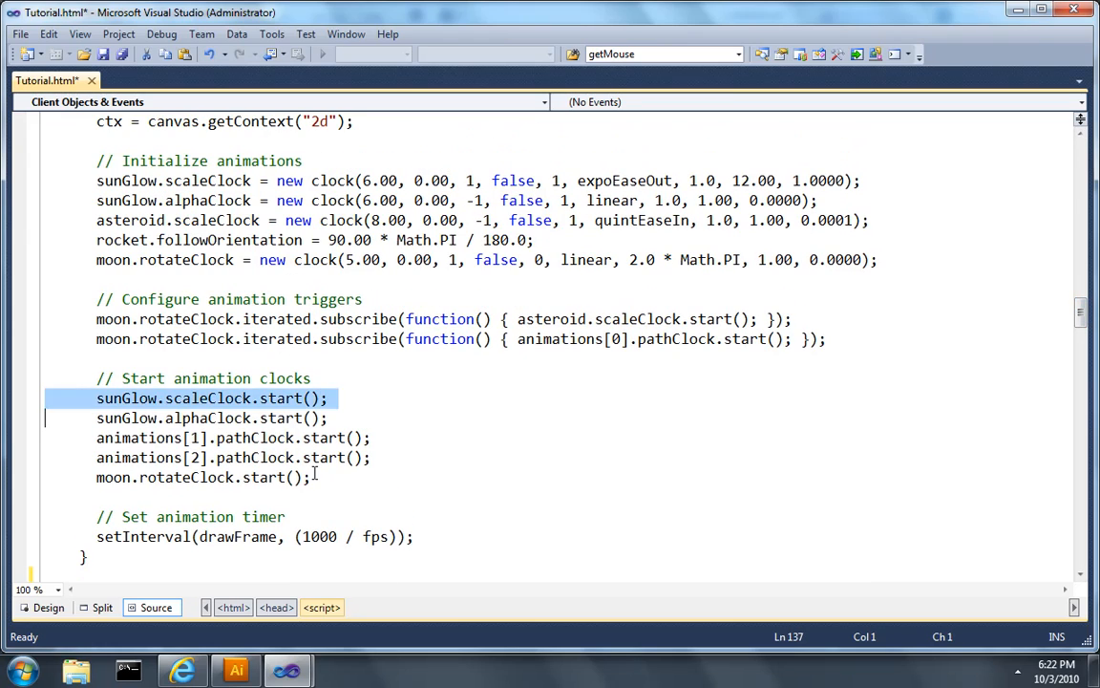
key("Delete")
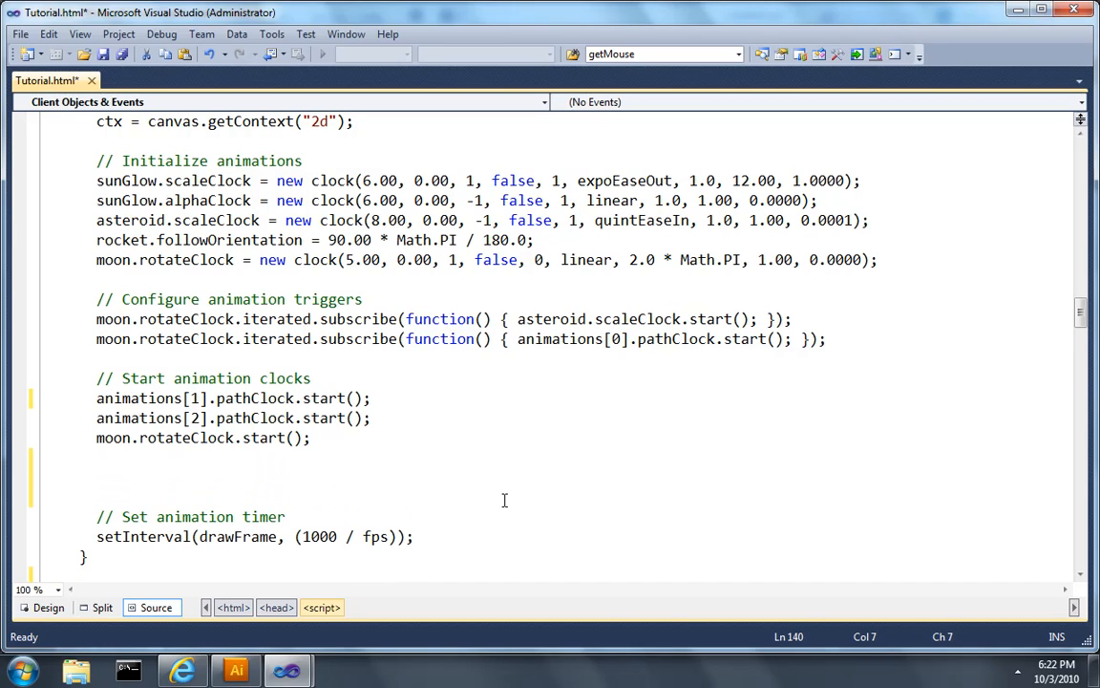
- Add canvas.addEventListener("click", sunClick, false); to init()
type("canvas.addEven")
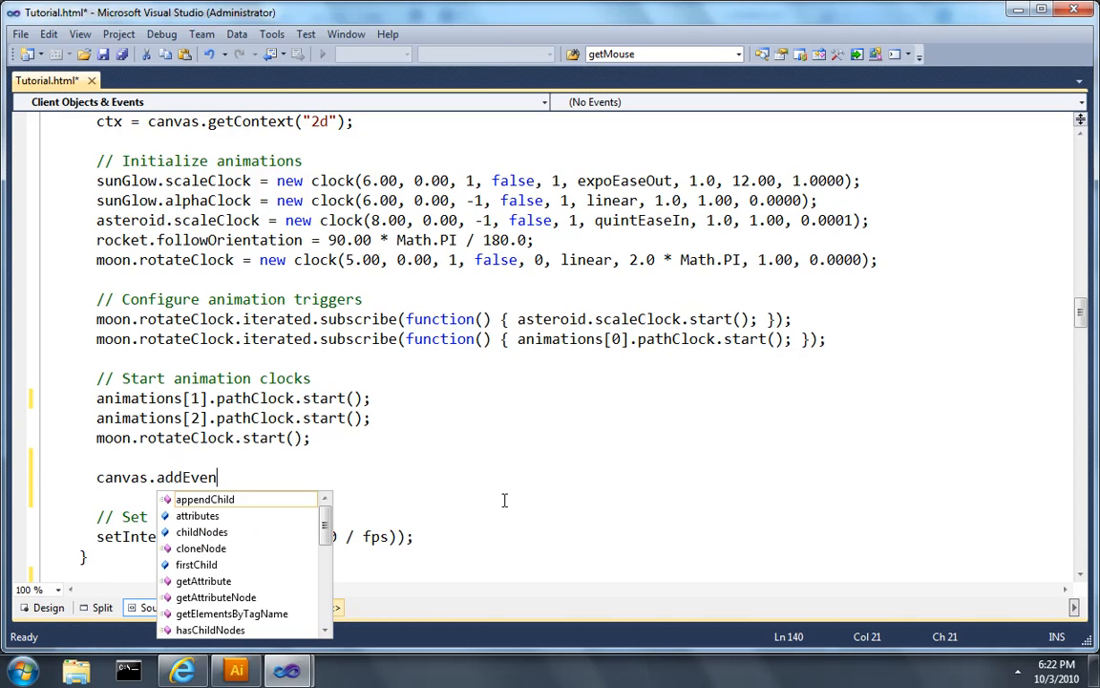
type("tListener")
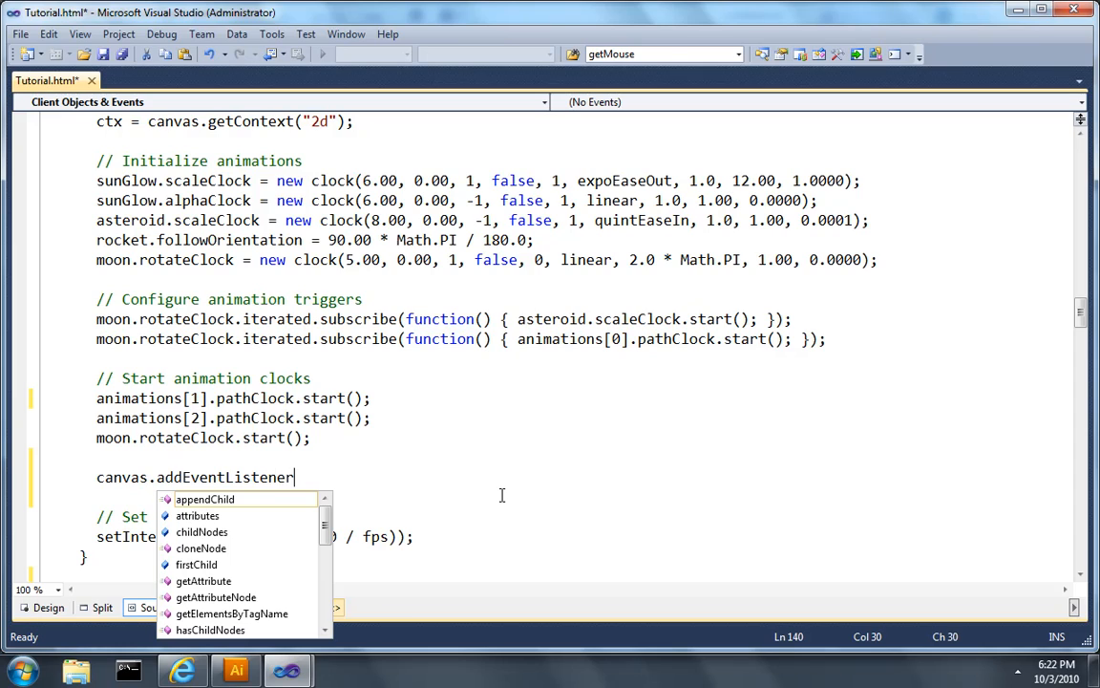
type("(\"click\"")
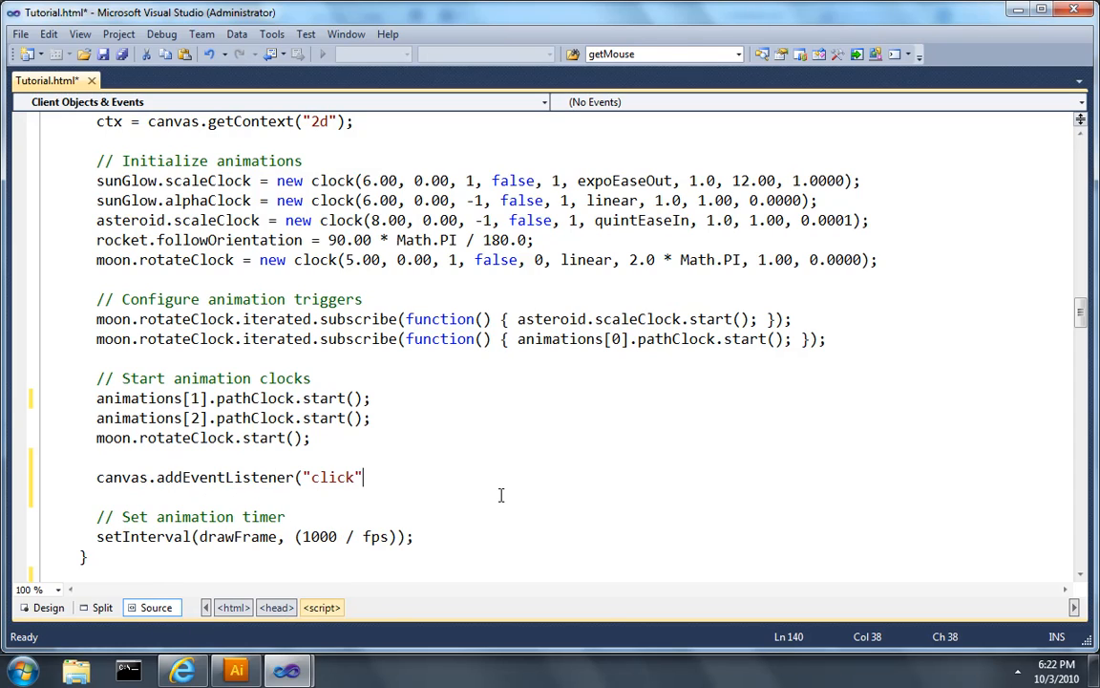
type(", sunC")
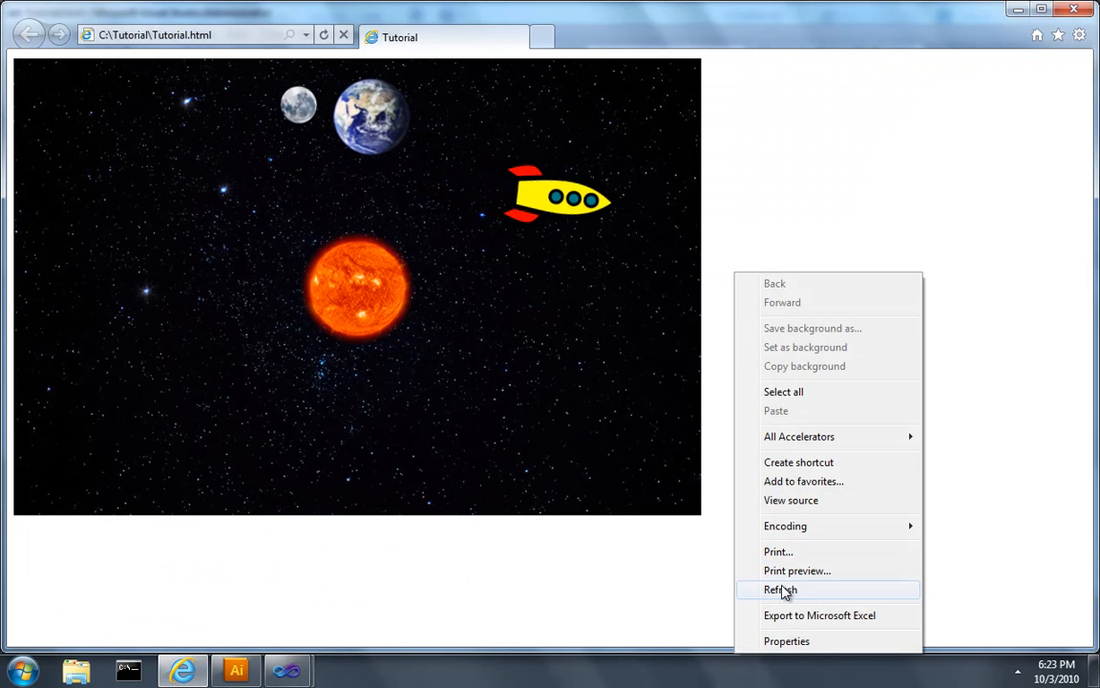
- Refresh Tutorial.html in Internet Explorer so the updated animation runs
left_click(779, 588)
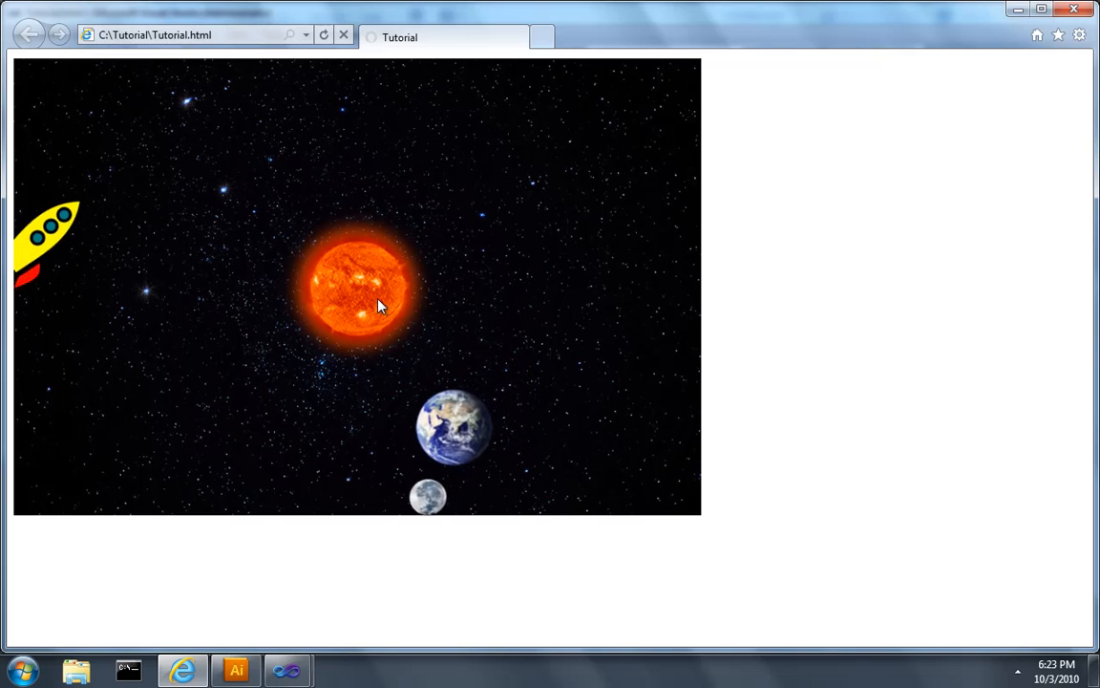